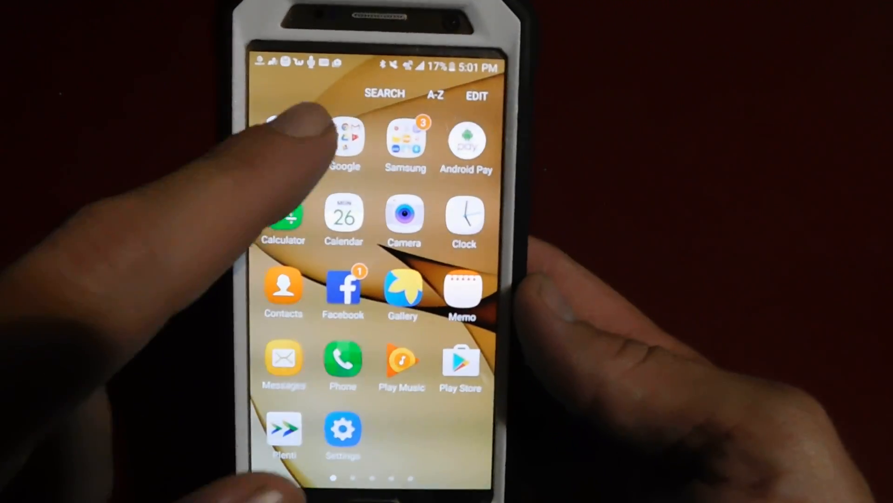
# Launch Chrome from the app drawer so the Google homepage loads.
pyautogui.click(344, 142)
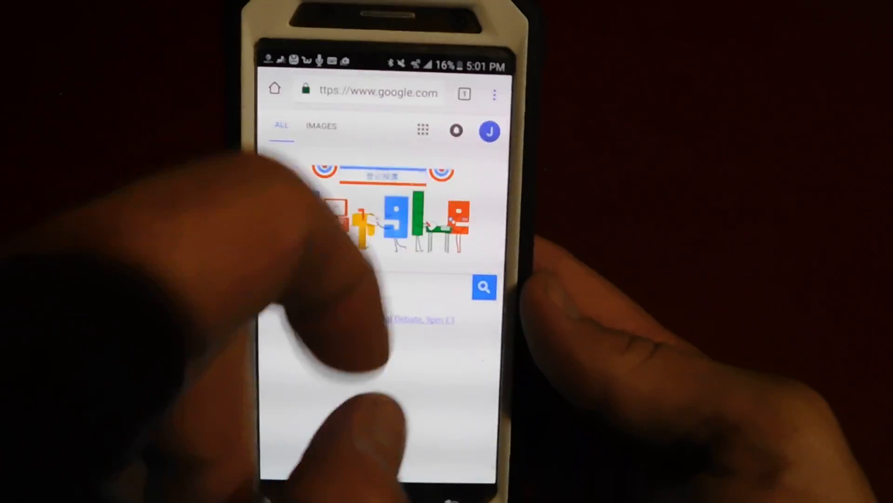
# Go to Chrome's History page via the three-dot menu.
pyautogui.click(495, 95)
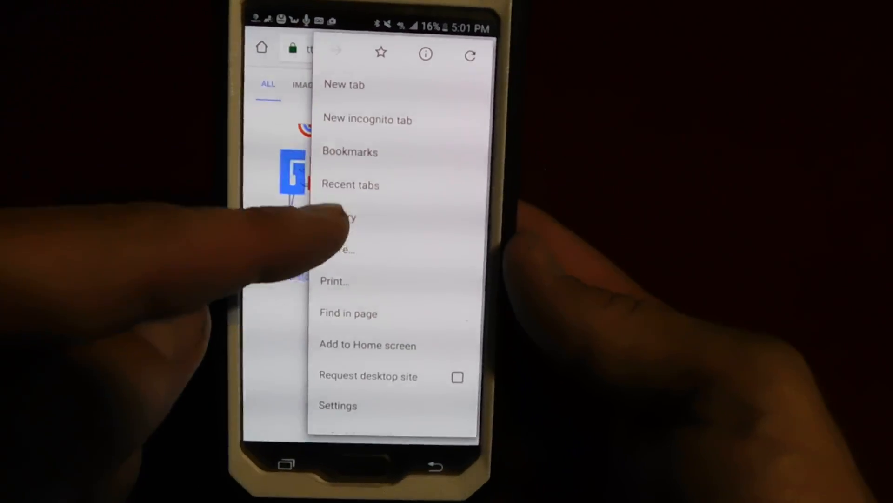
pyautogui.click(341, 217)
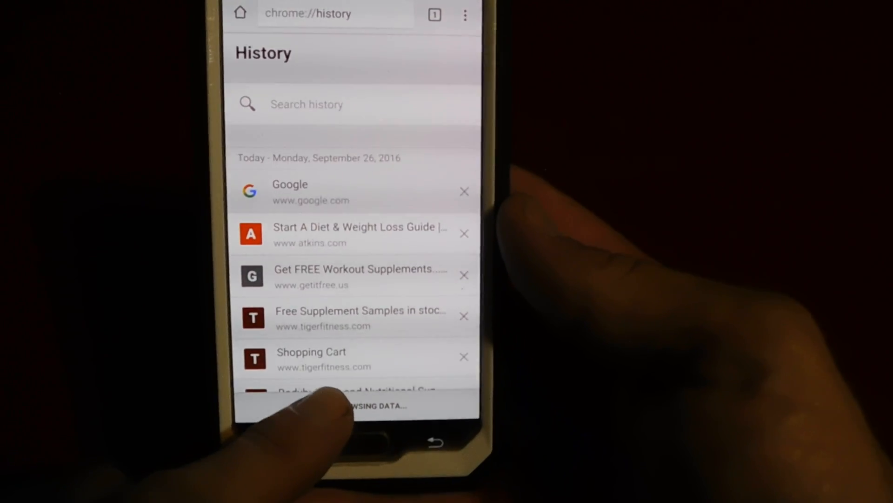
# Bring up the Clear browsing data screen from the History page.
pyautogui.click(357, 405)
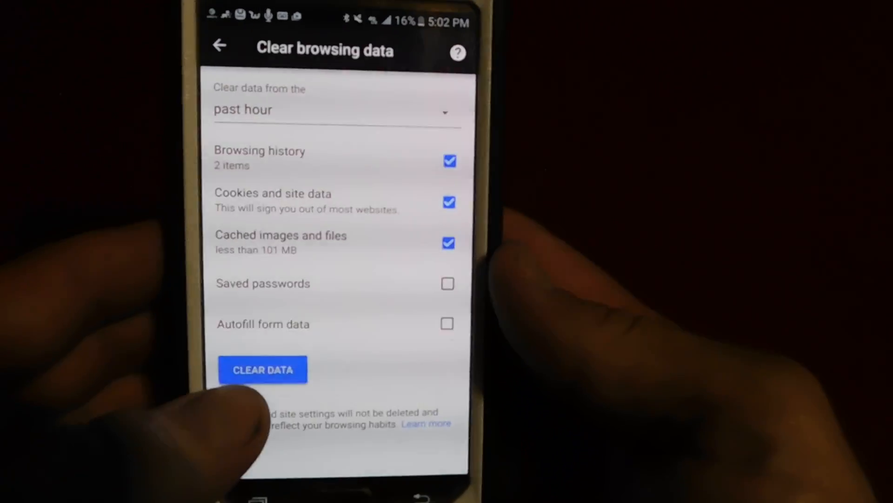
# Clear history, cookies and cached files for the 'beginning of time' range.
pyautogui.click(331, 109)
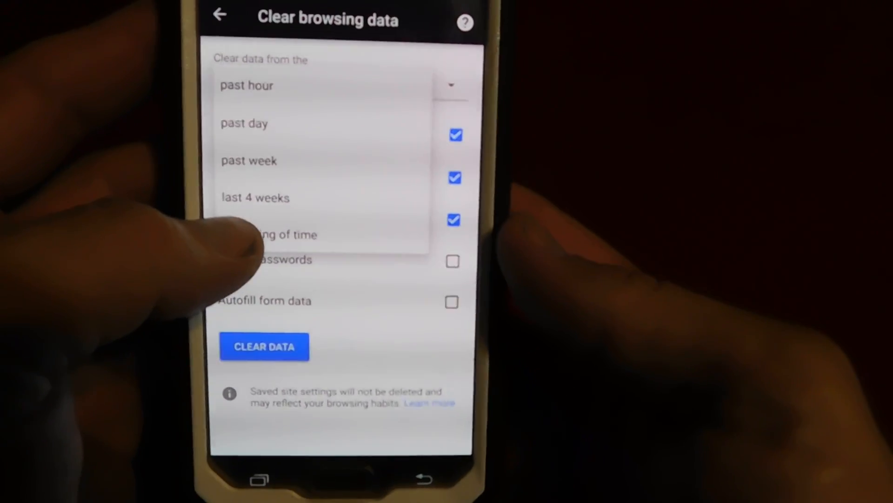
pyautogui.click(270, 235)
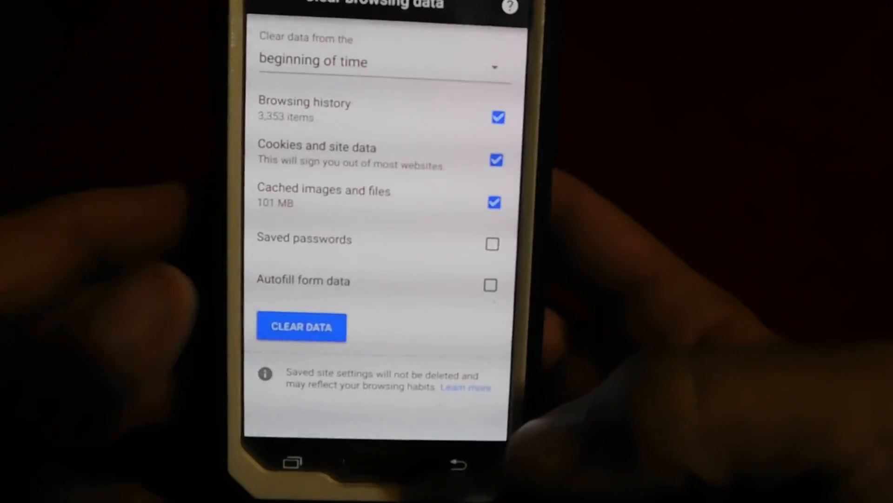
pyautogui.click(300, 326)
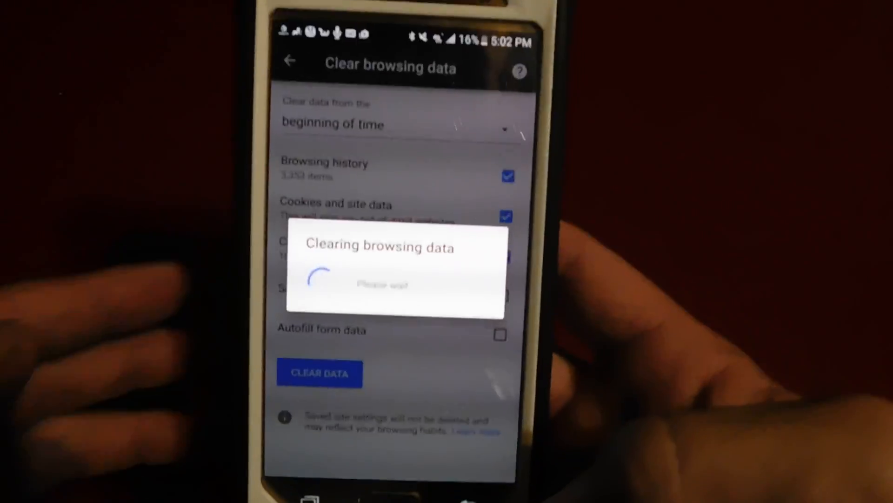